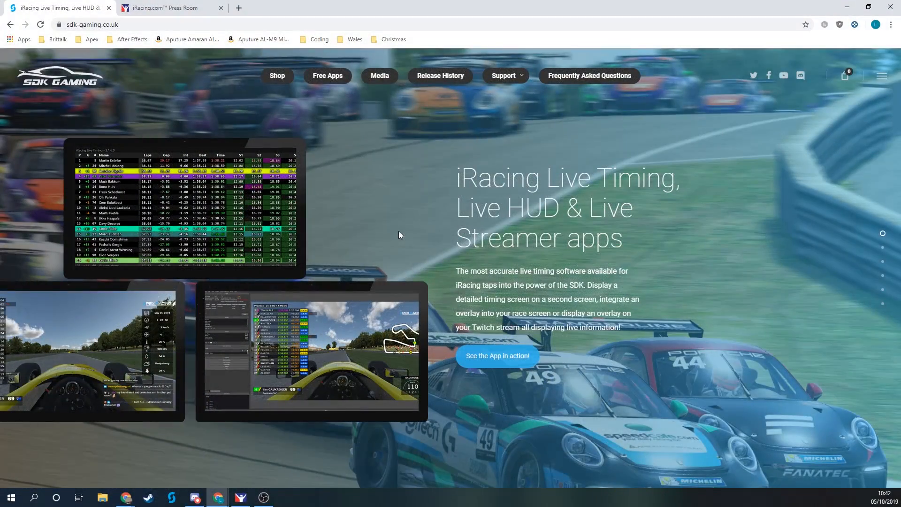
mouse_move(400, 229)
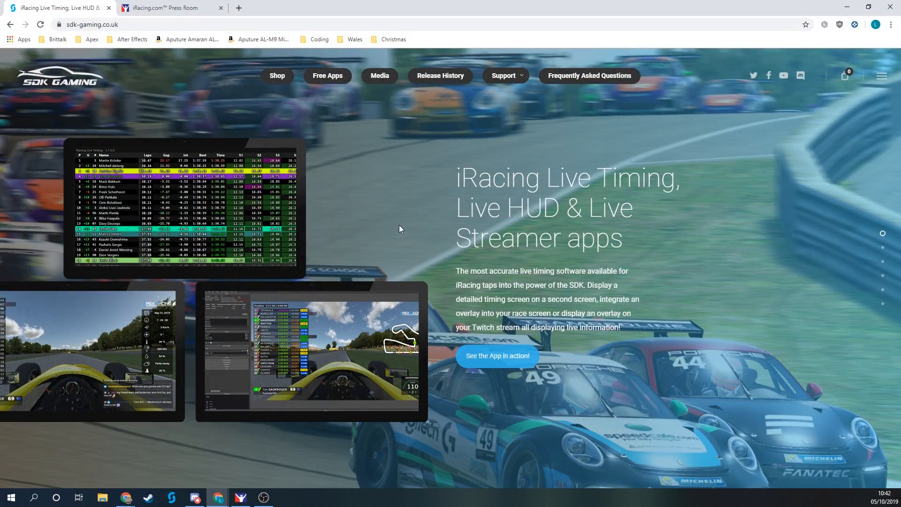
mouse_move(429, 182)
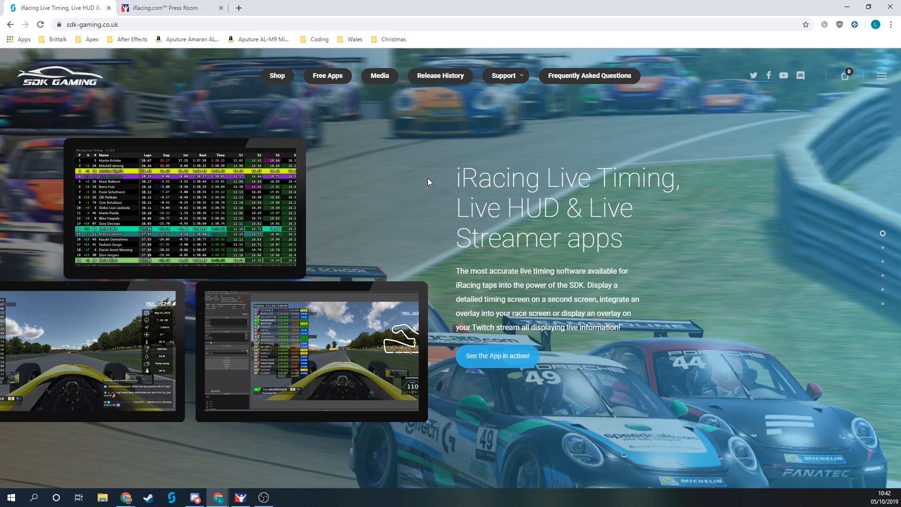
mouse_move(420, 197)
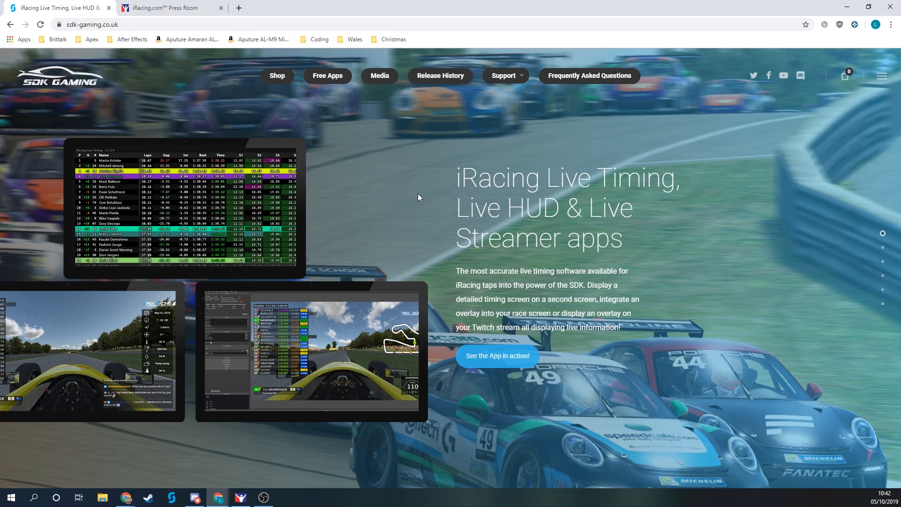
mouse_move(95, 63)
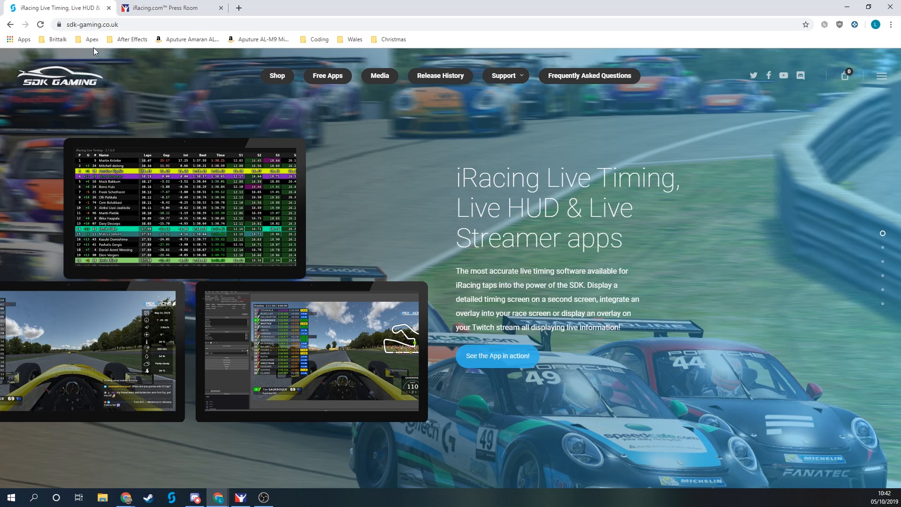
mouse_move(309, 163)
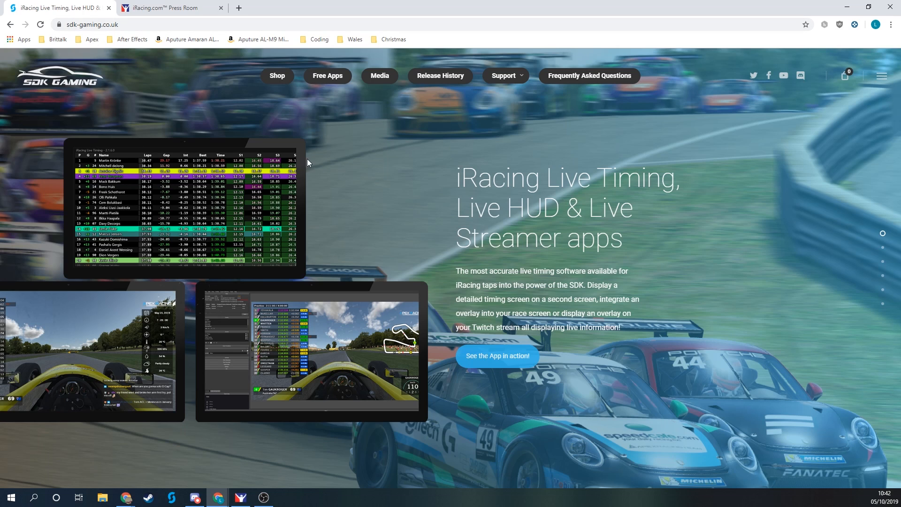
mouse_move(277, 77)
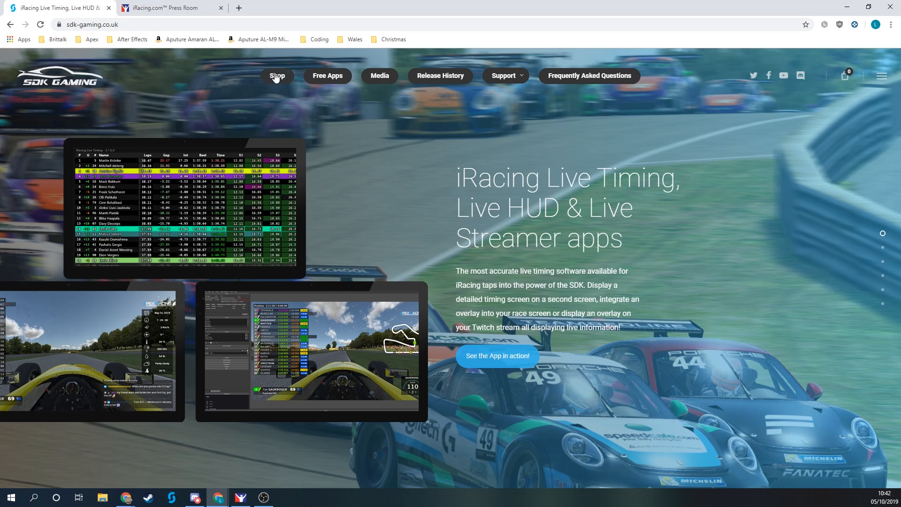
Open the 14 Day Free Trial product from the Shop and scroll to the iRacing Customer ID field.
left_click(277, 75)
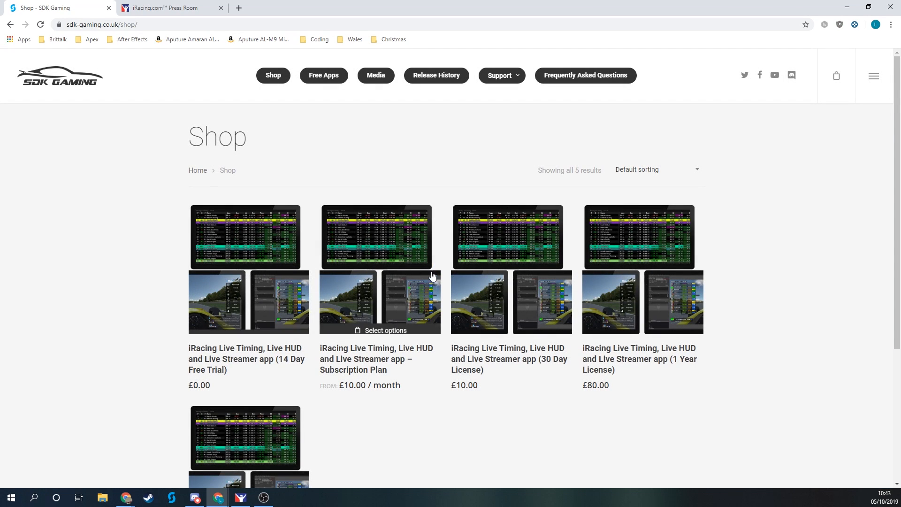
scroll("down", 3)
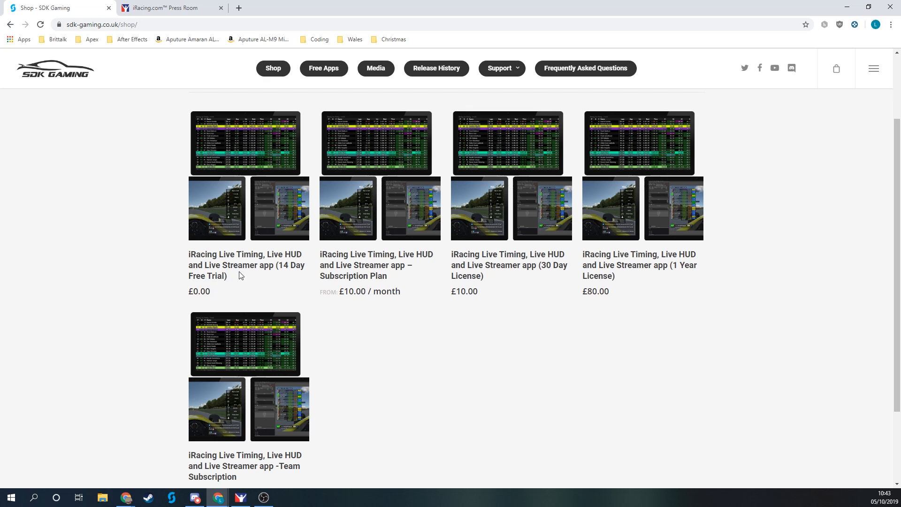
left_click(246, 264)
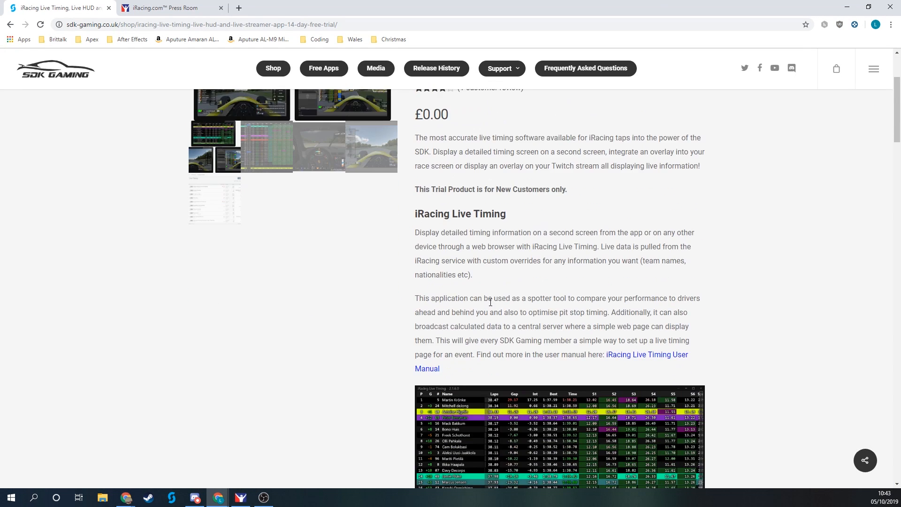
scroll("down", 3)
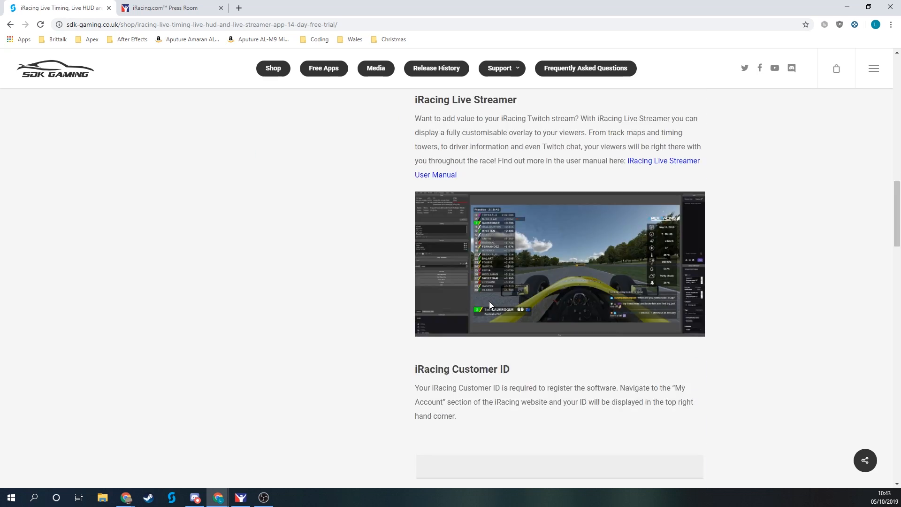
scroll("down", 3)
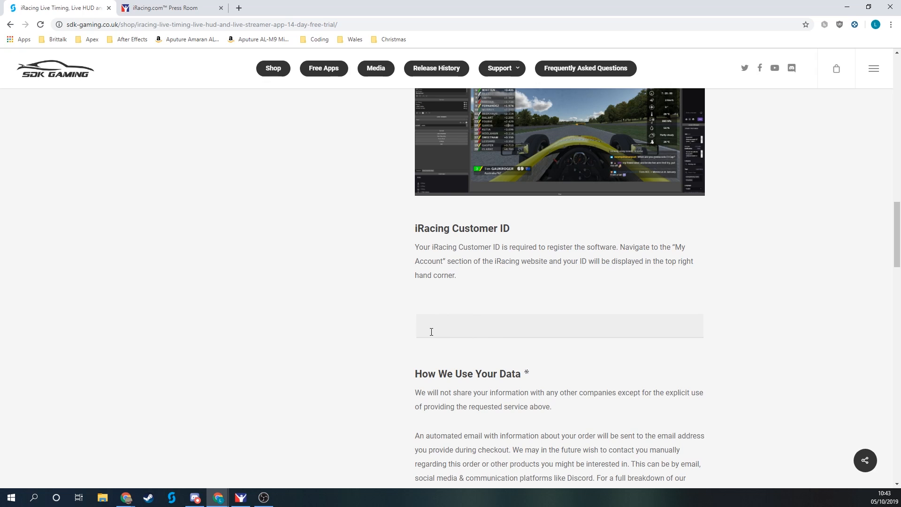
mouse_move(412, 273)
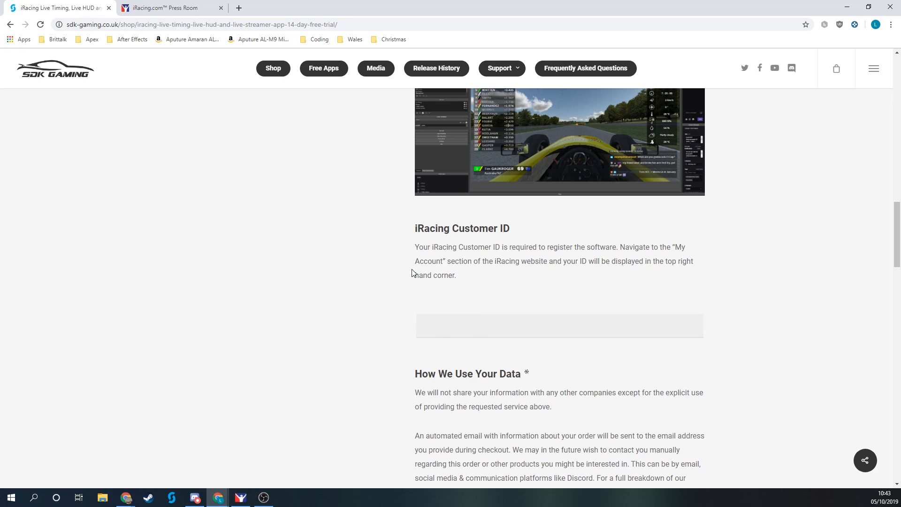
mouse_move(442, 239)
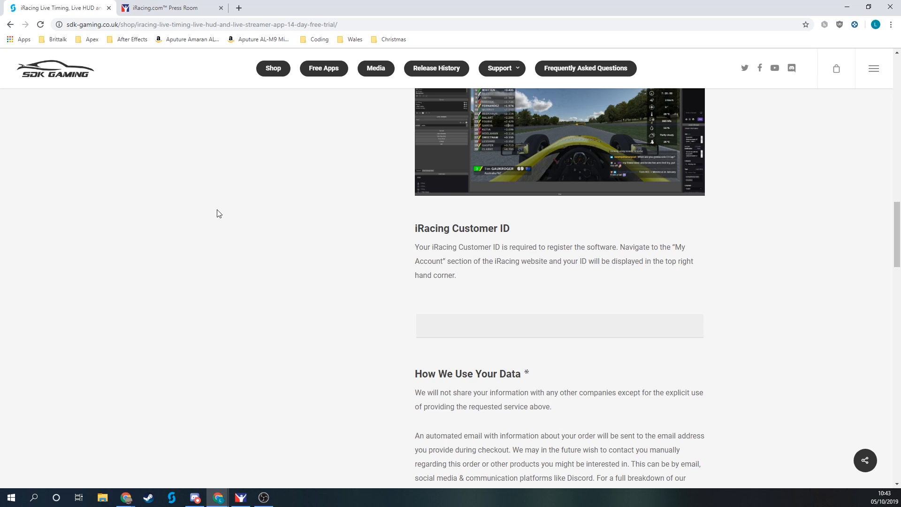
On the iRacing member site, log into My Account and select the Customer ID number.
left_click(173, 7)
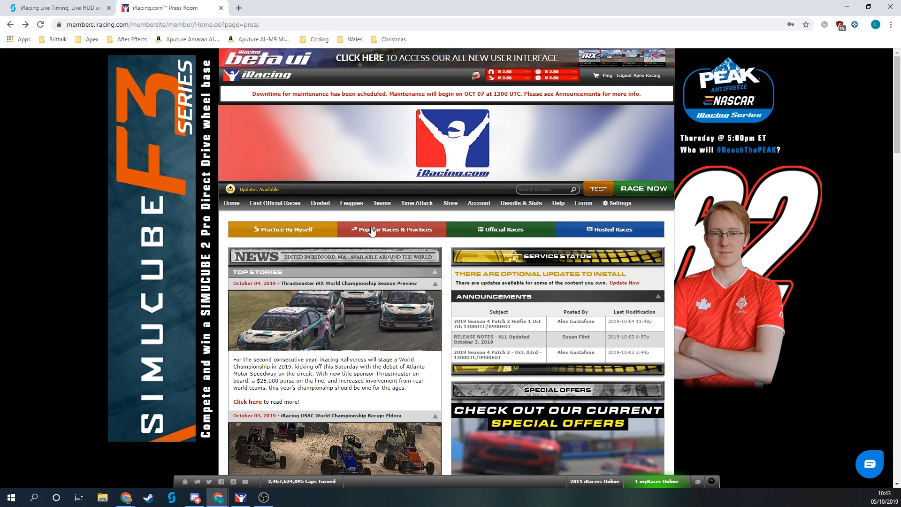
left_click(478, 203)
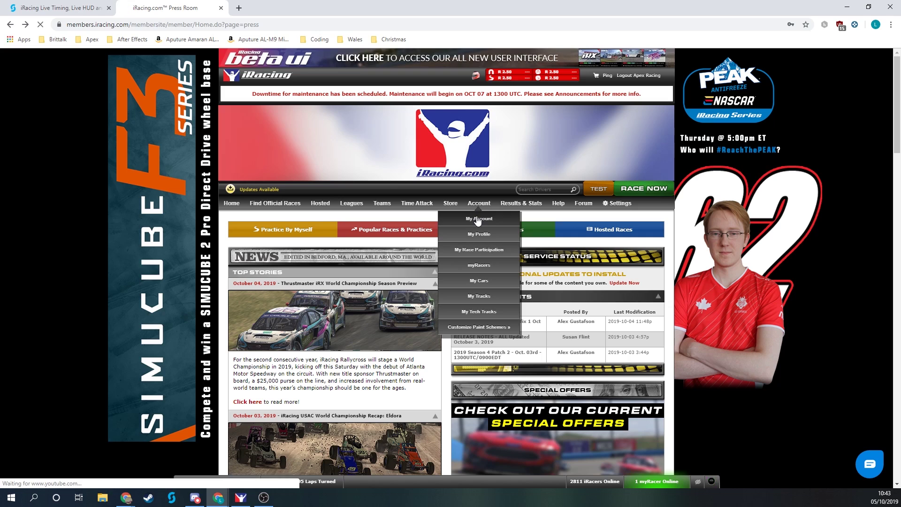
left_click(478, 218)
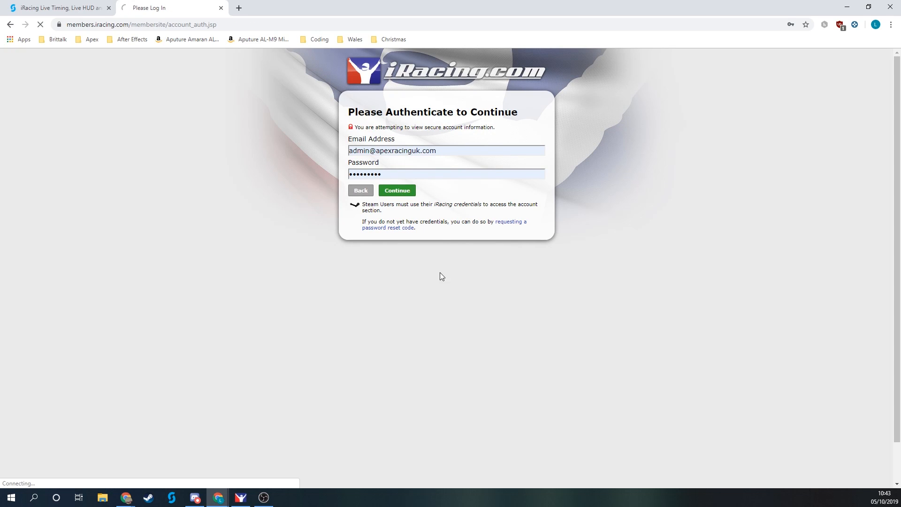
left_click(396, 190)
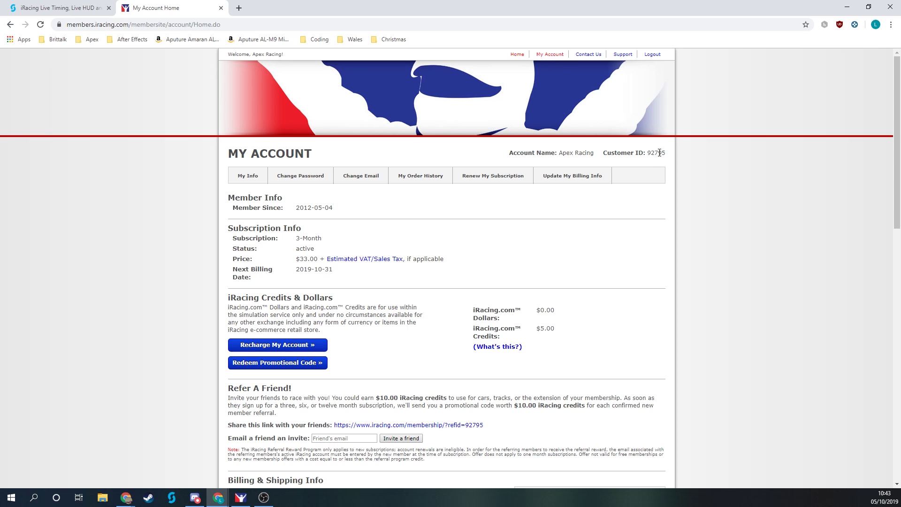
double_click(658, 153)
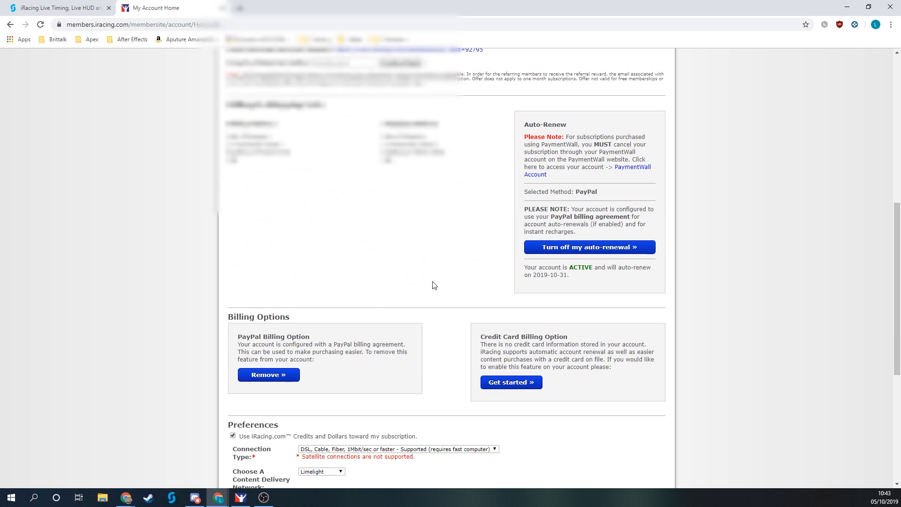
scroll("down", 3)
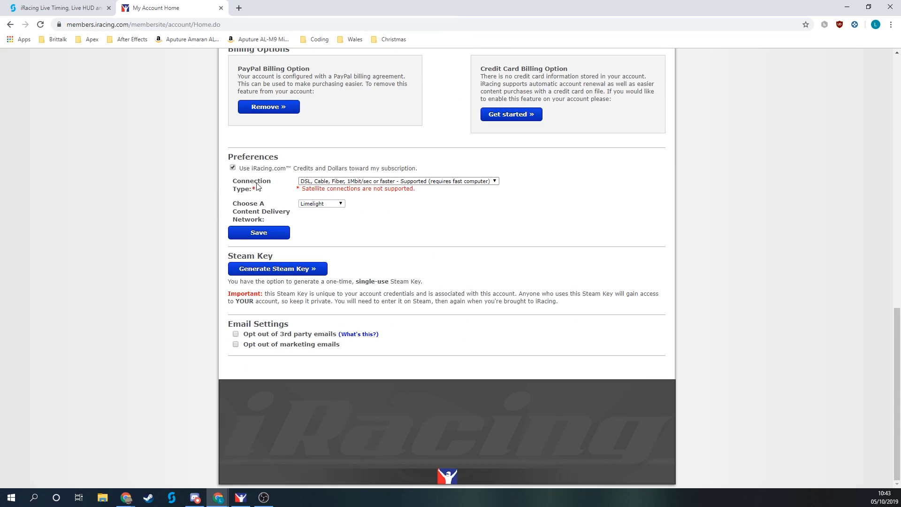
left_click(397, 181)
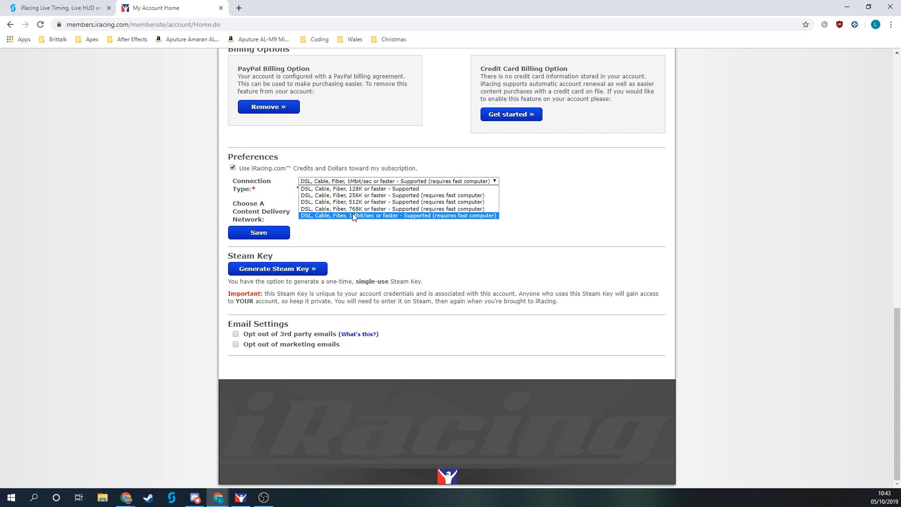
mouse_move(375, 220)
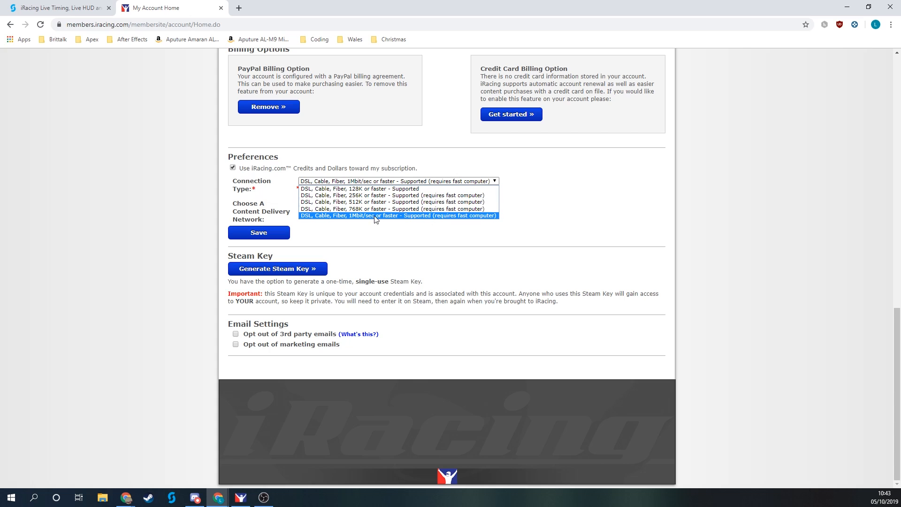
left_click(398, 215)
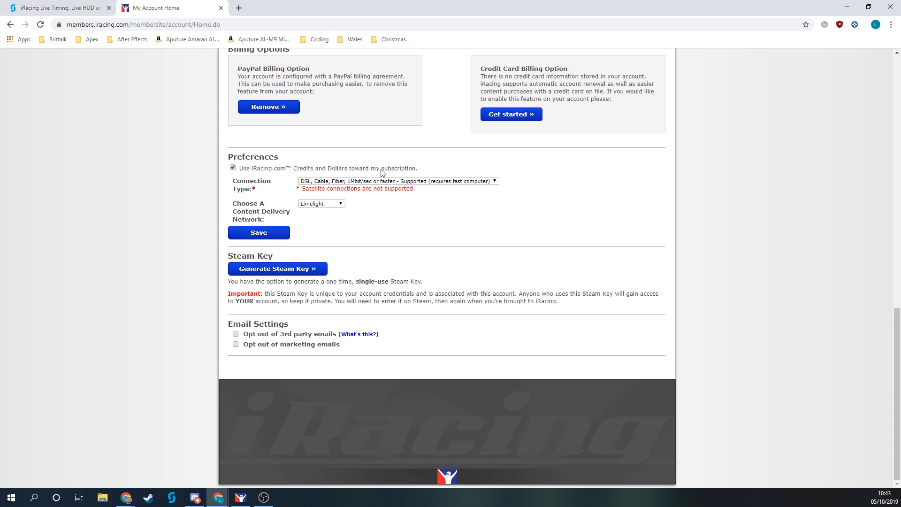
mouse_move(397, 223)
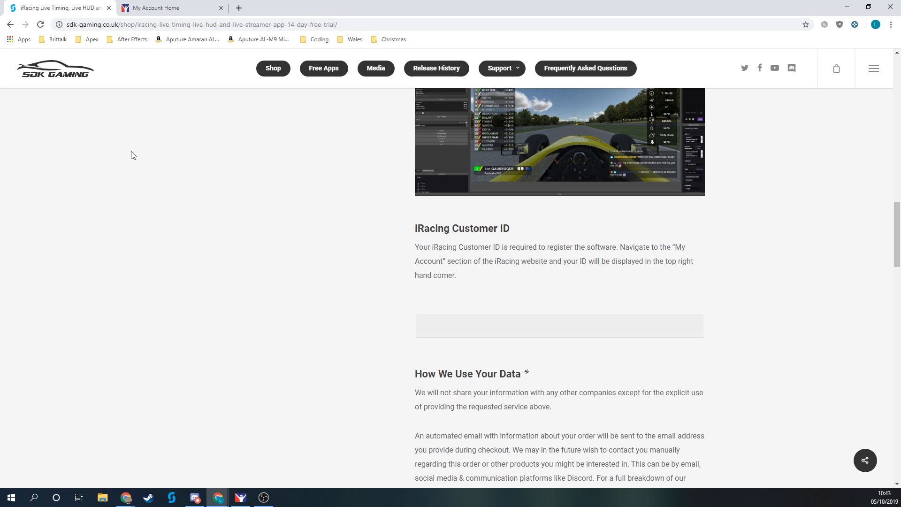
mouse_move(469, 300)
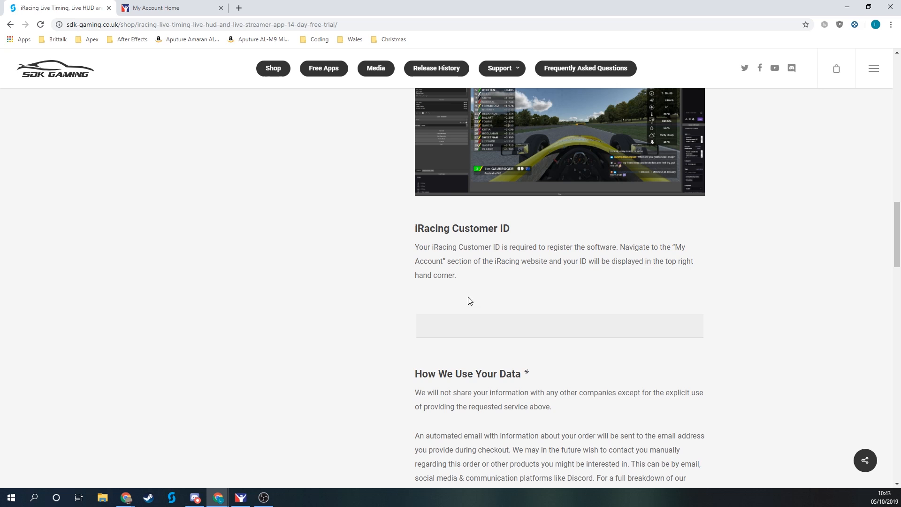
type("92795")
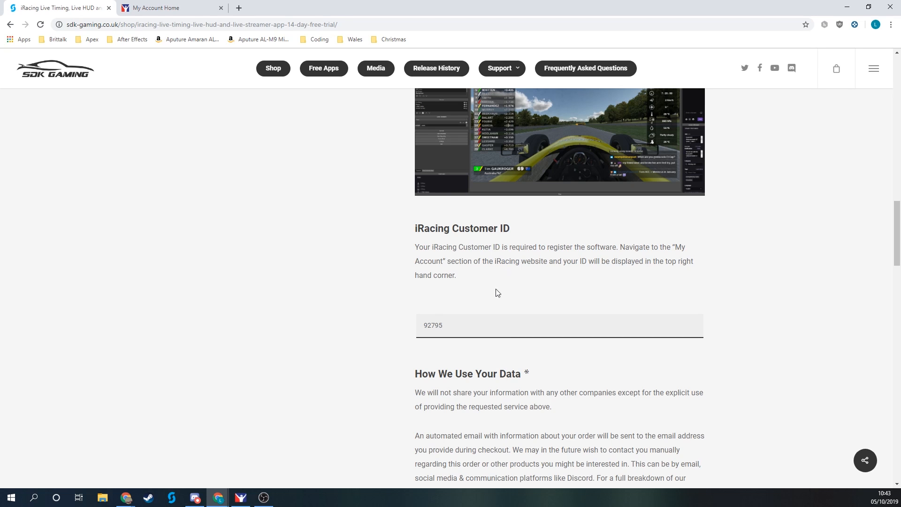
scroll("down", 3)
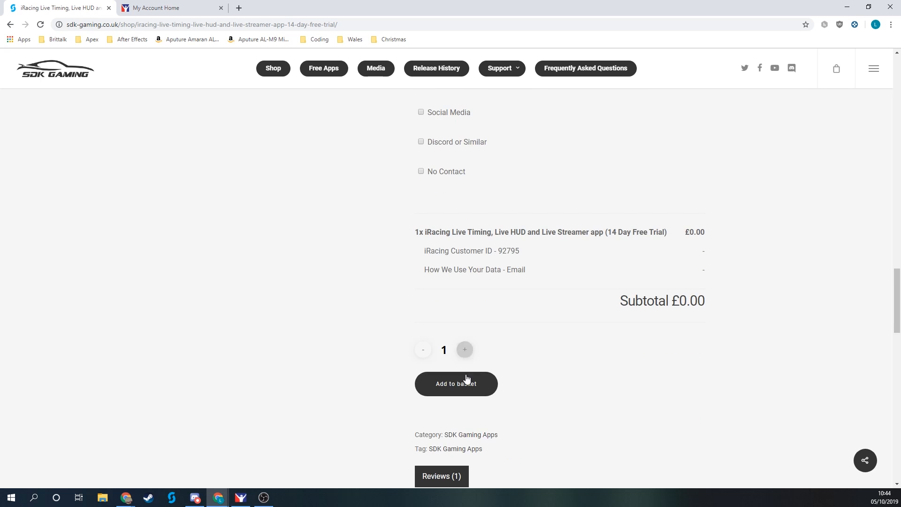
Add the £0.00 14 Day Free Trial to the basket.
left_click(456, 384)
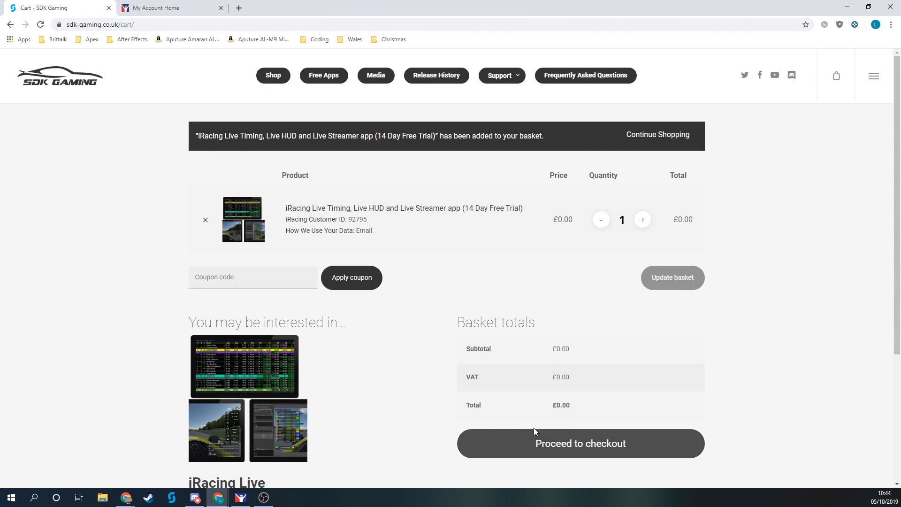
mouse_move(403, 445)
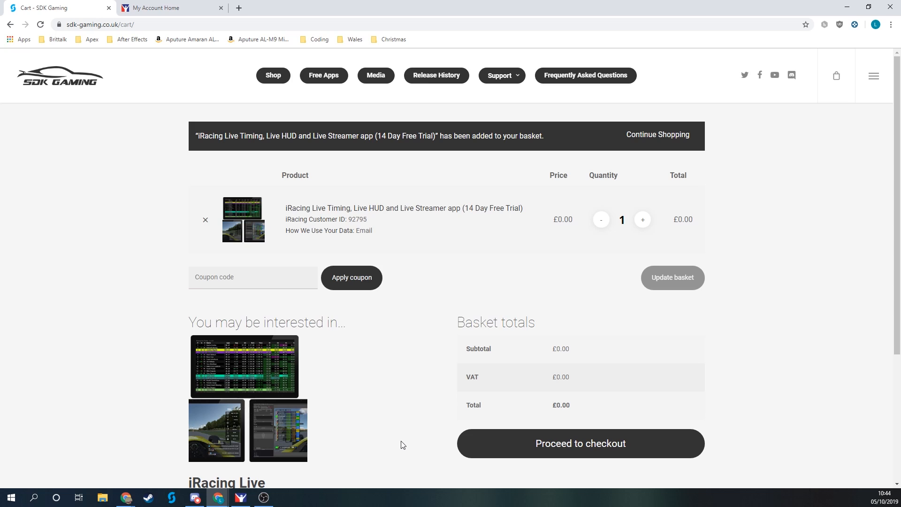
mouse_move(873, 78)
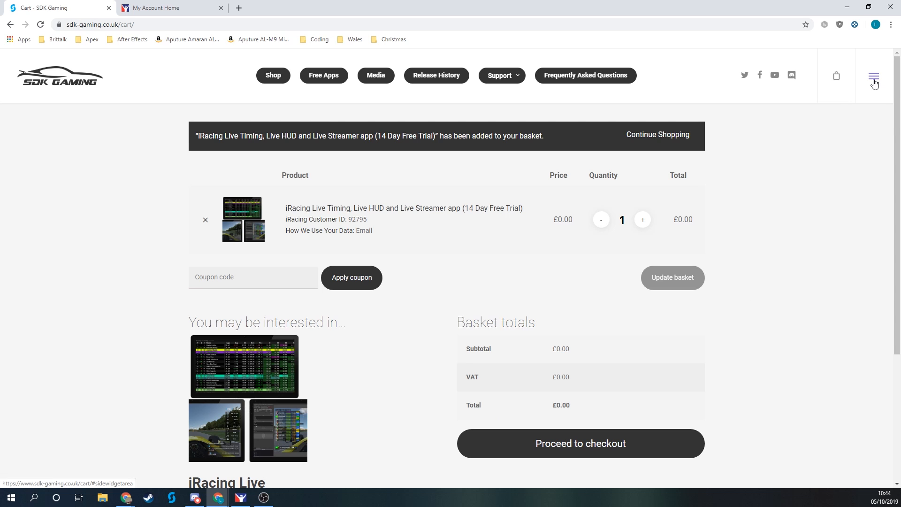
Go to the SDK Gaming account dashboard and open its Downloads list.
left_click(873, 76)
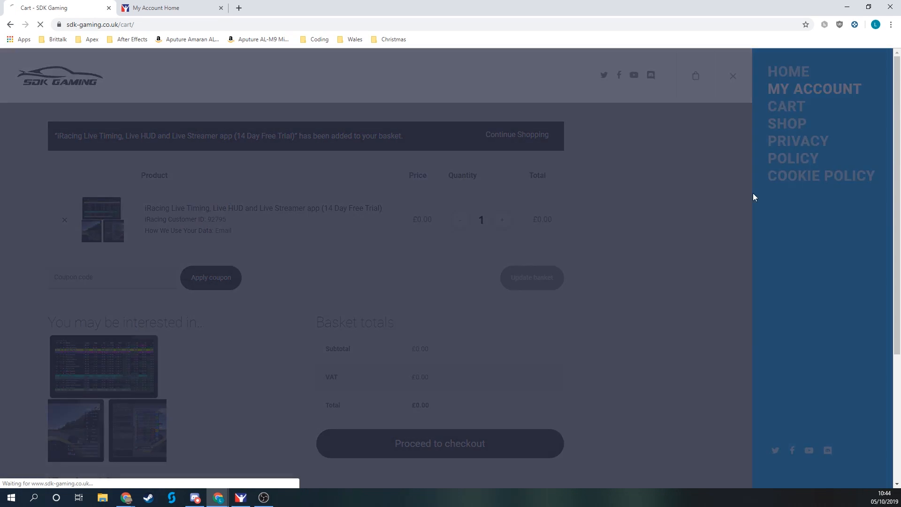
left_click(814, 88)
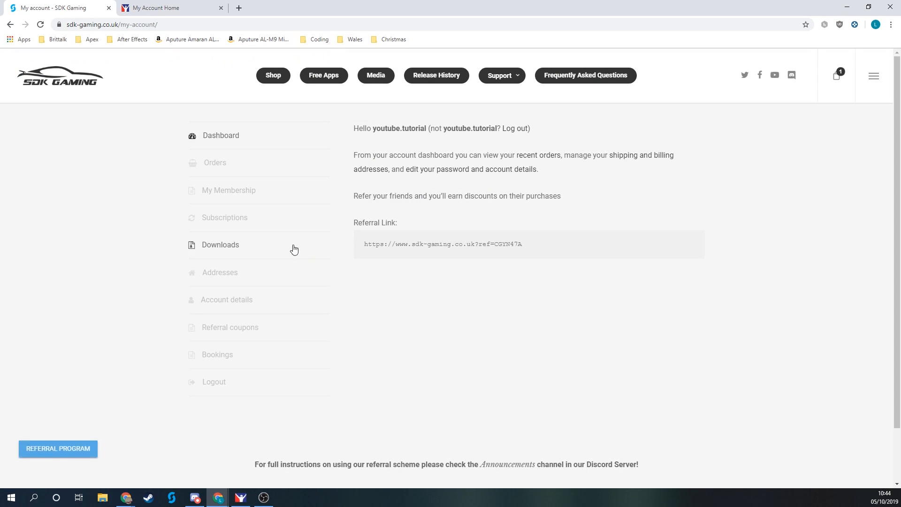
left_click(220, 245)
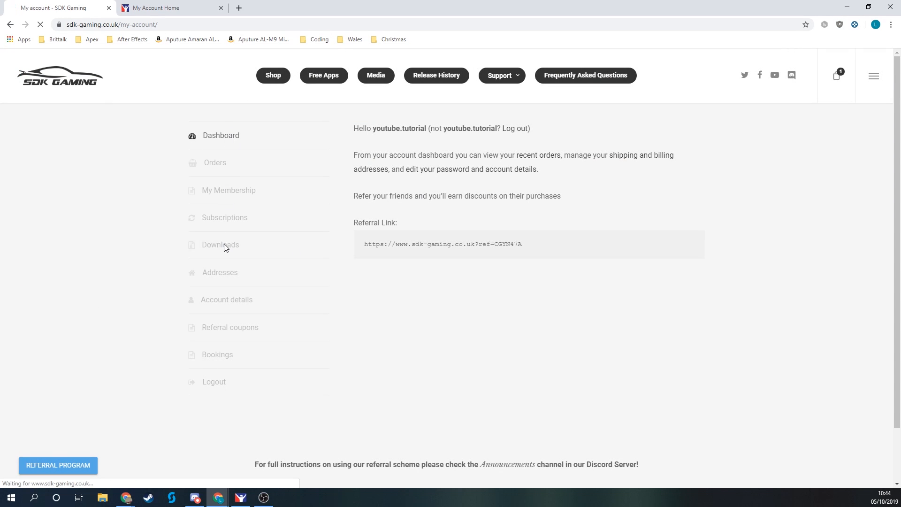
left_click(220, 244)
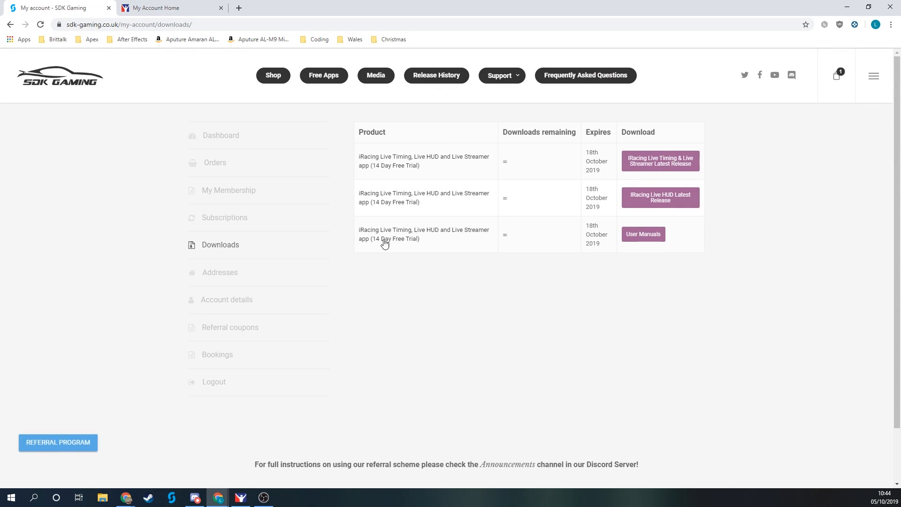
left_click(502, 75)
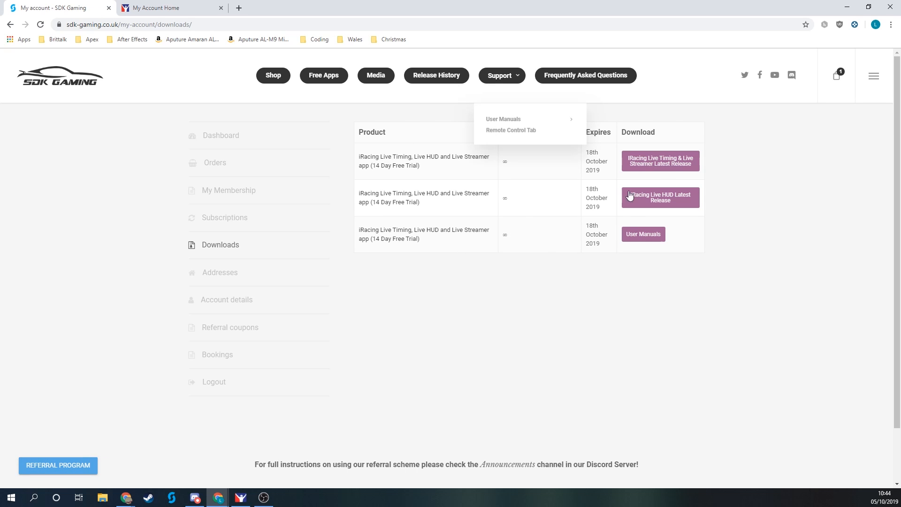
mouse_move(396, 164)
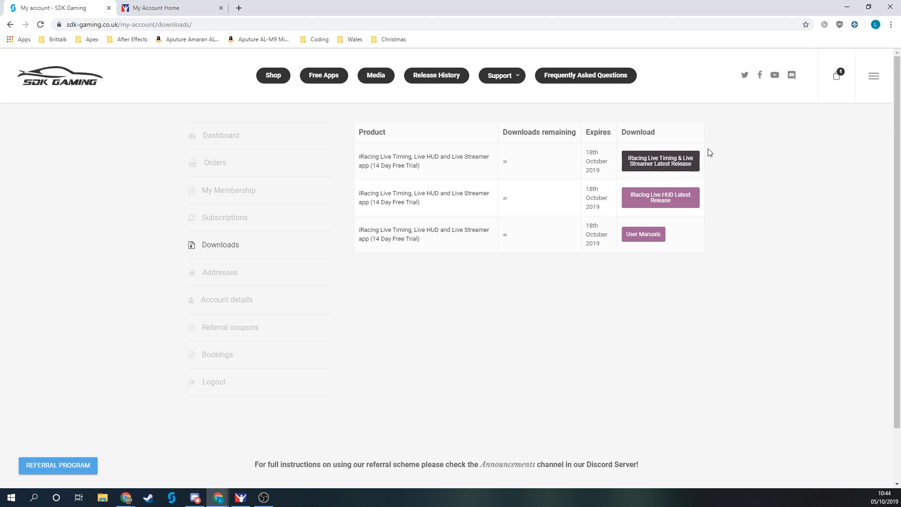
mouse_move(654, 165)
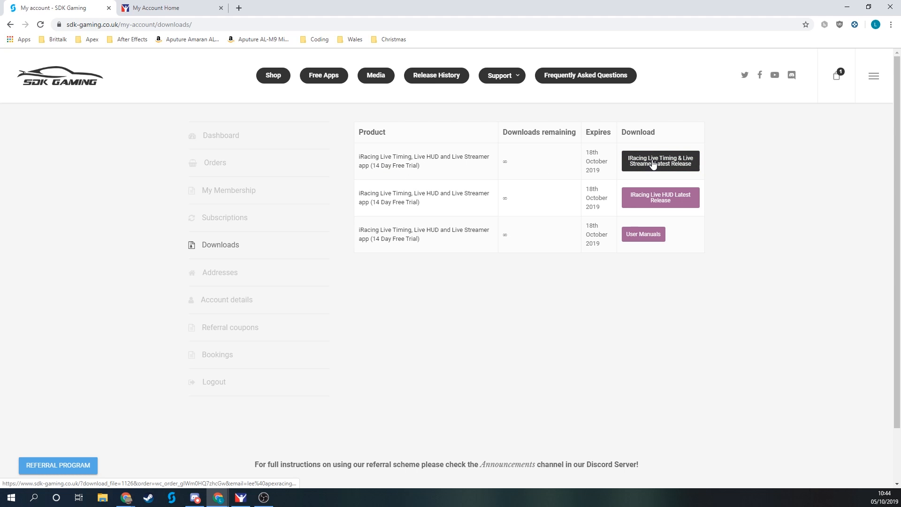
Download the Live Timing & Live Streamer release and extract the zip into Downloads.
left_click(660, 161)
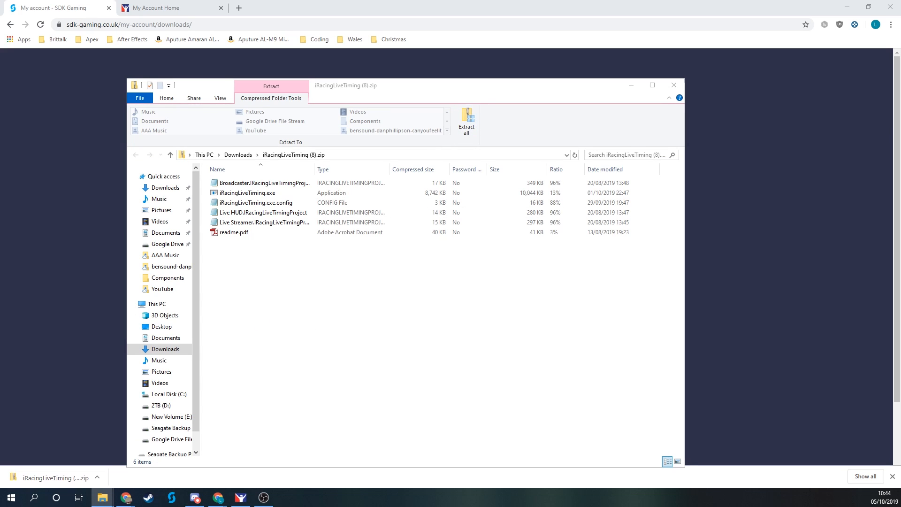
left_click(466, 119)
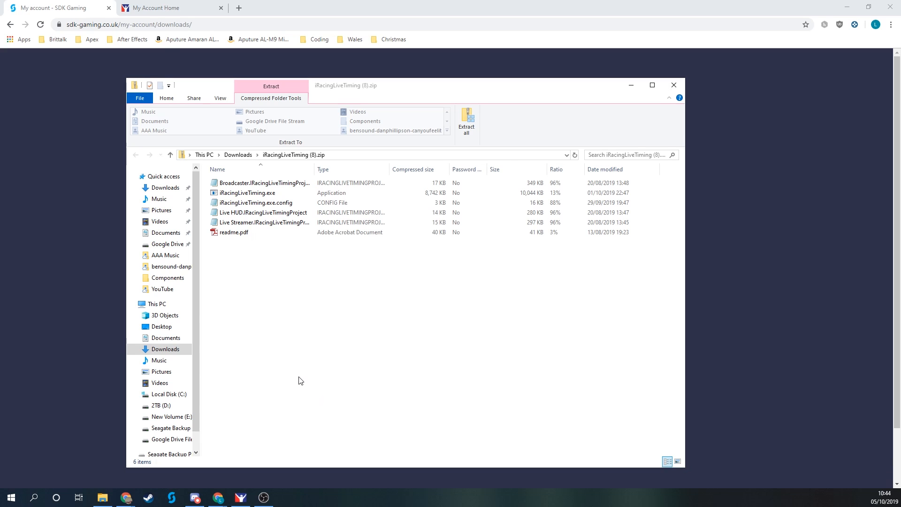
left_click(466, 117)
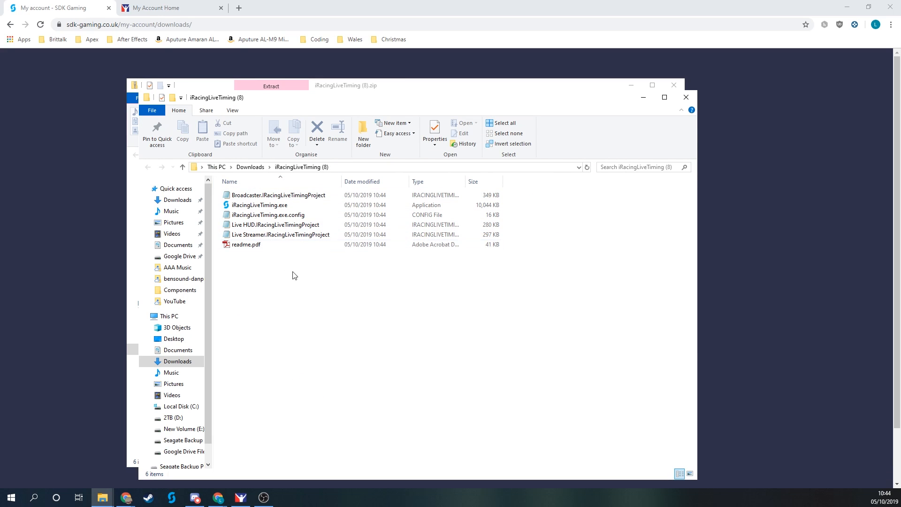
mouse_move(260, 294)
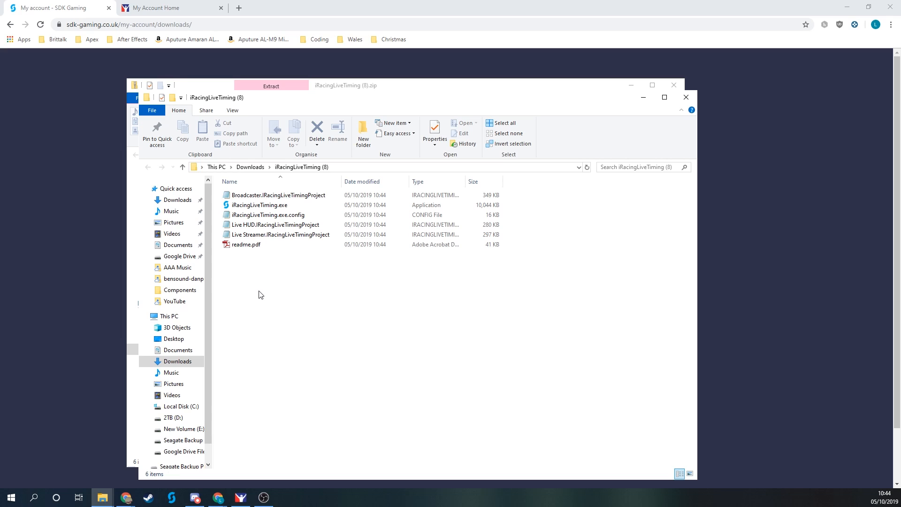
mouse_move(257, 285)
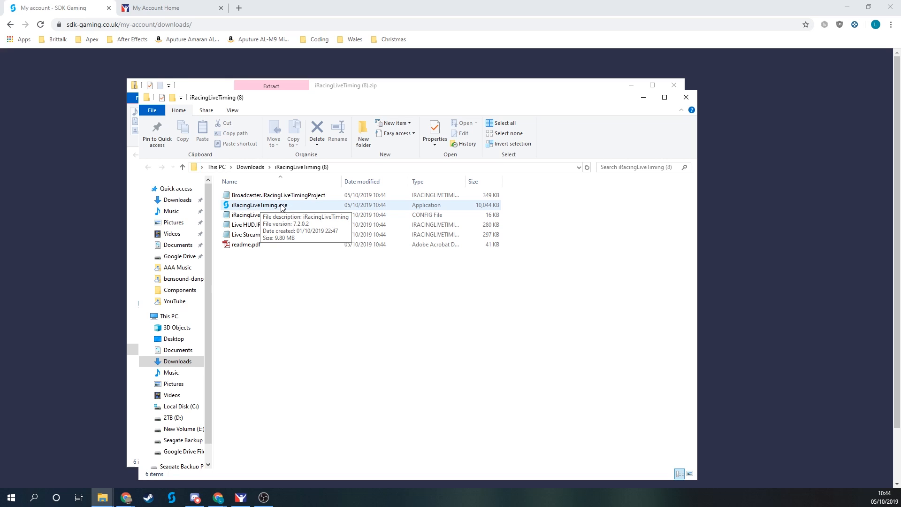
Run iRacingLiveTiming.exe past SmartScreen via More info and Run anyway, then relaunch it.
double_click(258, 204)
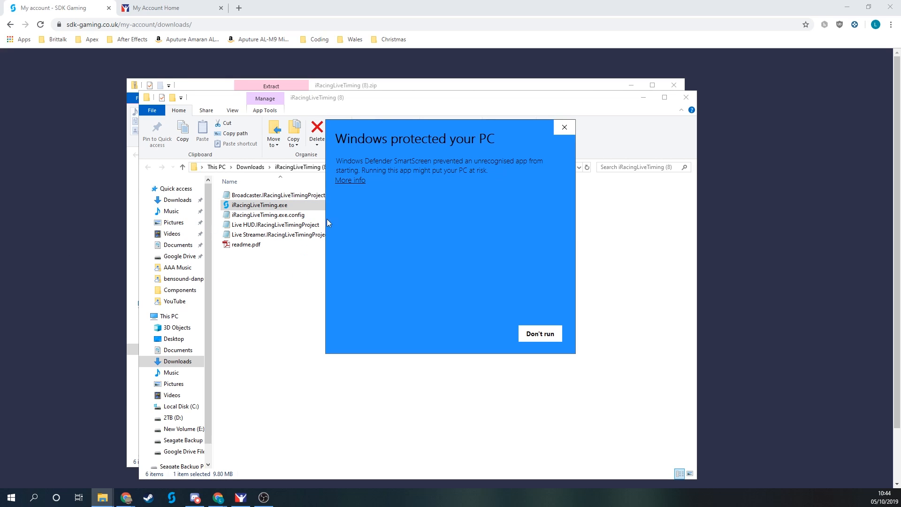
mouse_move(404, 247)
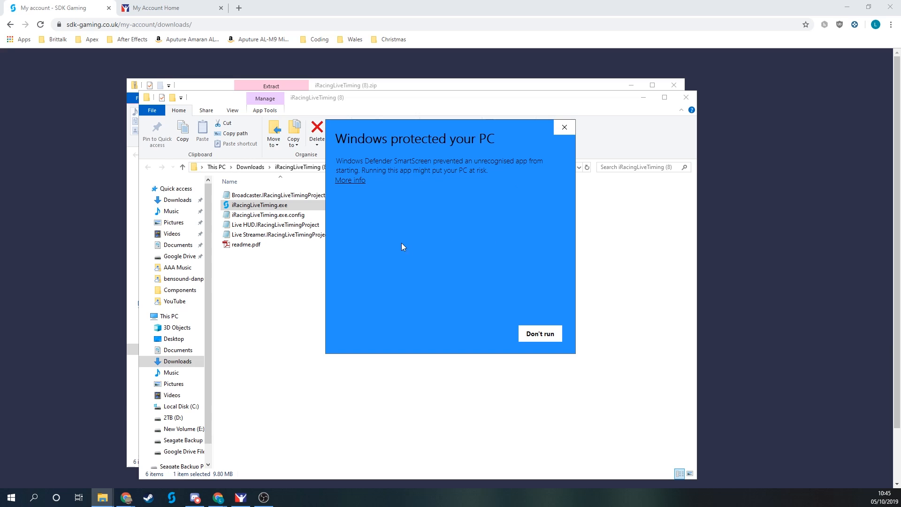
left_click(350, 180)
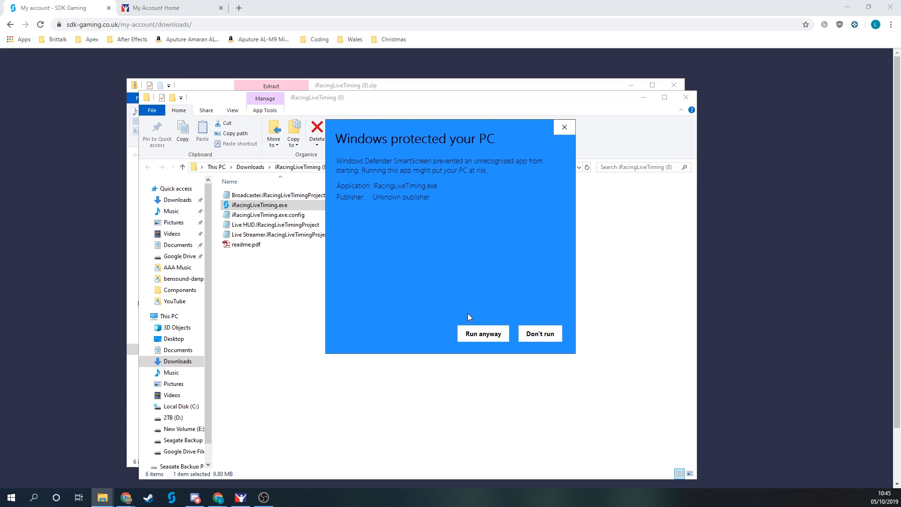
left_click(540, 334)
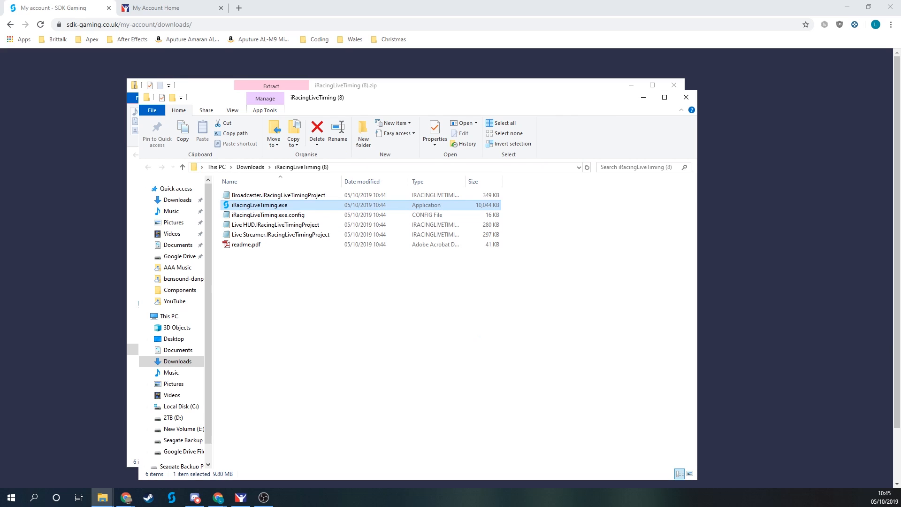
double_click(259, 204)
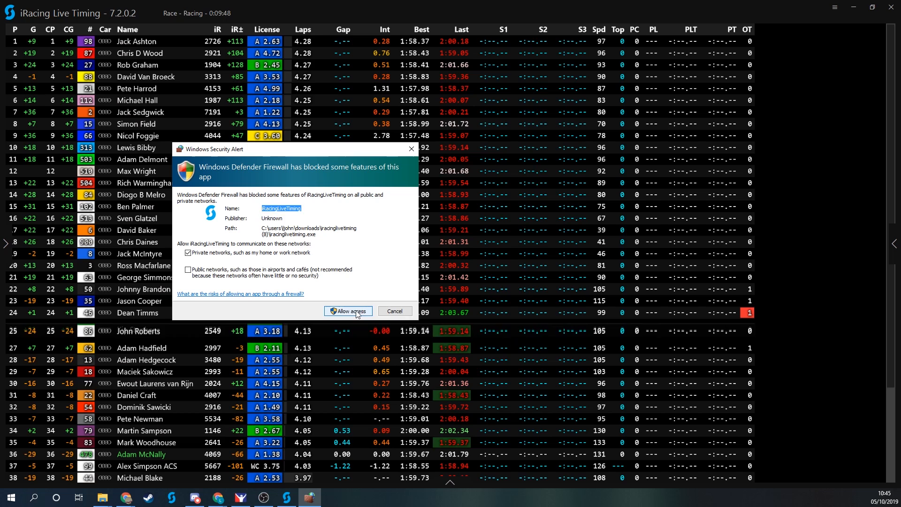
left_click(347, 311)
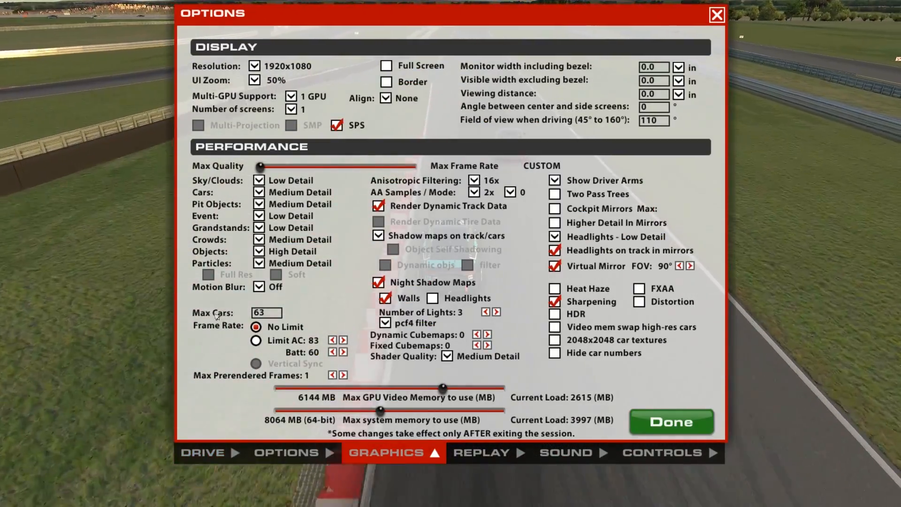
mouse_move(273, 312)
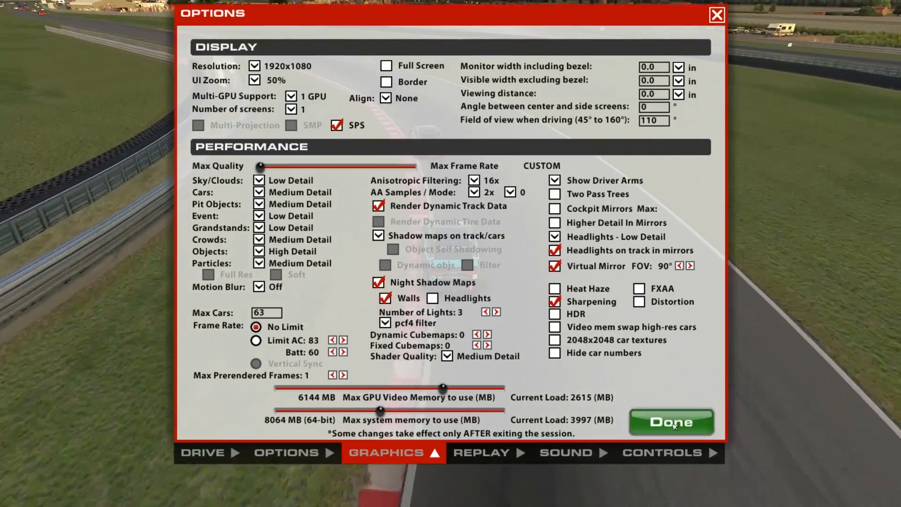
Close the iRacing Graphics options with Full Screen left unticked.
left_click(671, 422)
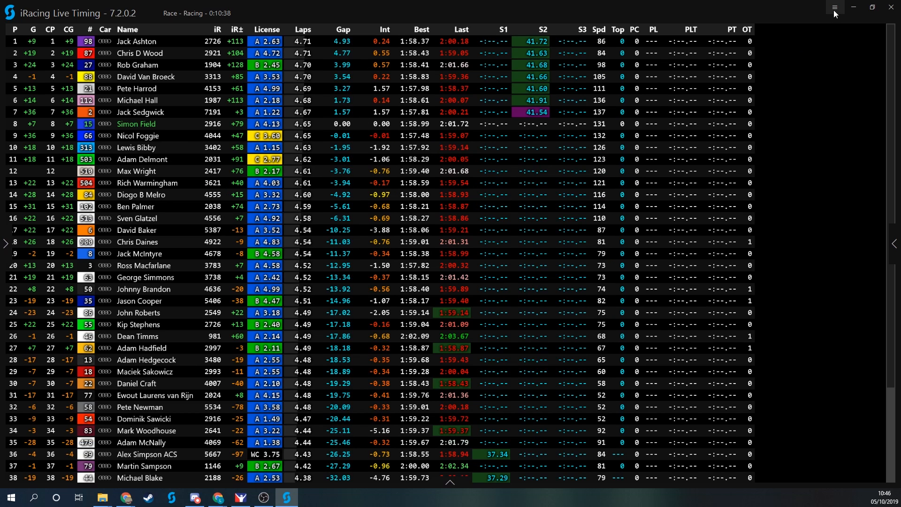
In the Live Timing settings panel, set Text zoom (%) to 80.
left_click(834, 7)
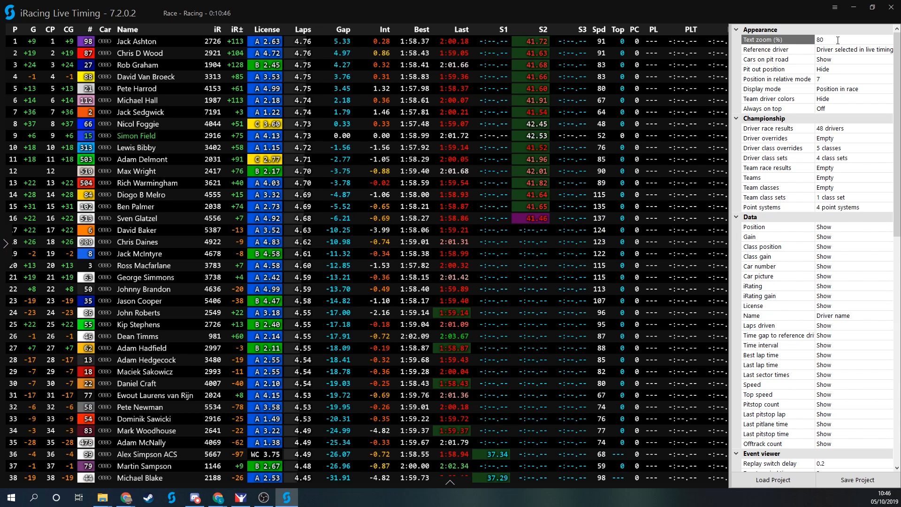
type("50")
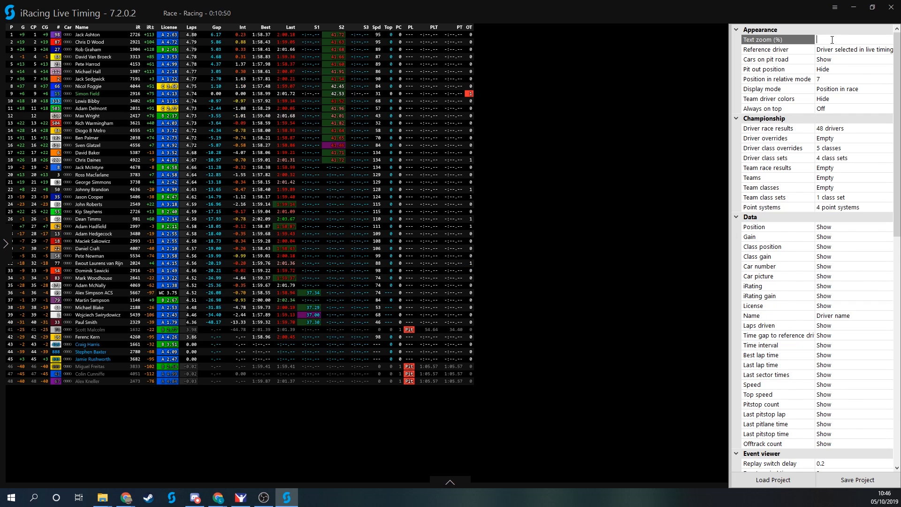
type("80")
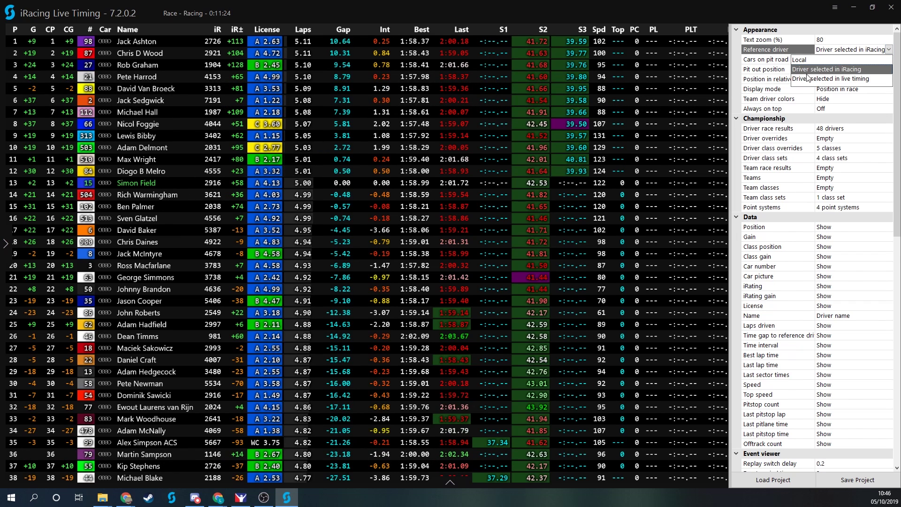
Set Reference driver to 'Driver selected in live timing' and scroll down the settings.
left_click(837, 79)
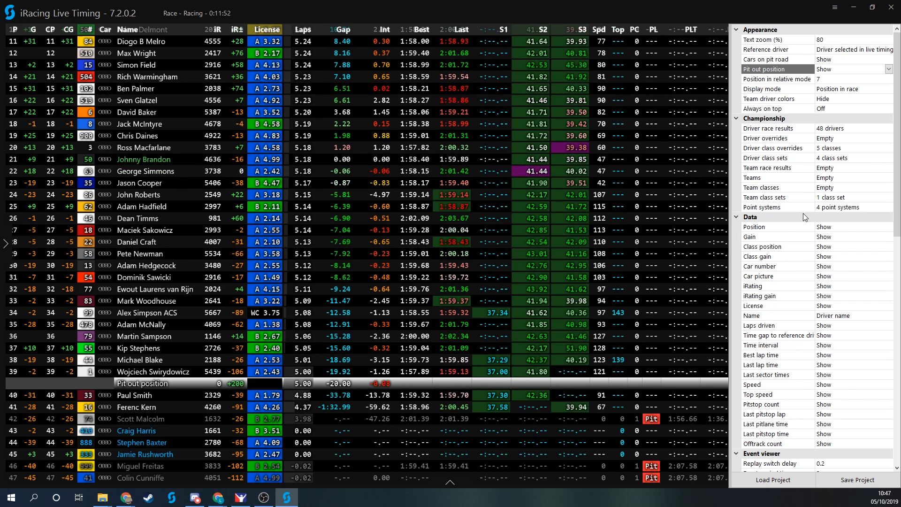
scroll("down", 3)
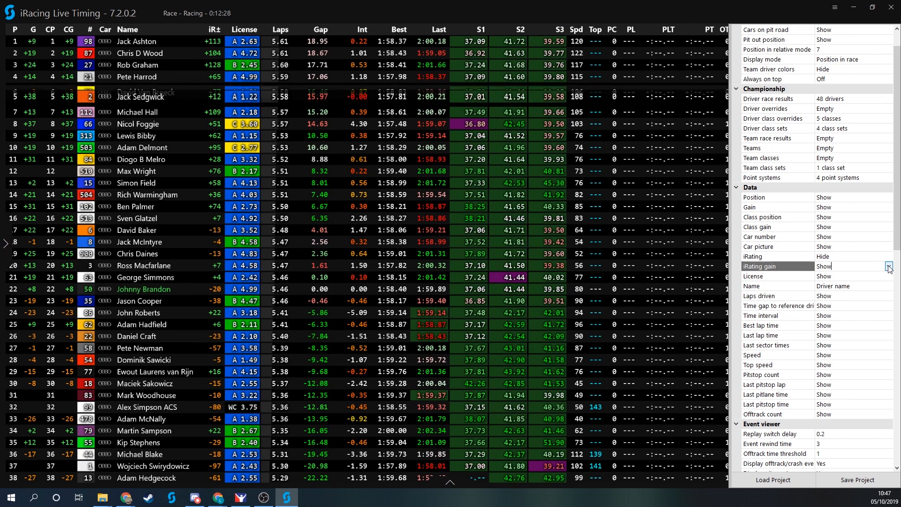
Set the iRating gain dropdown to Hide, removing both iRating columns from the board.
left_click(888, 266)
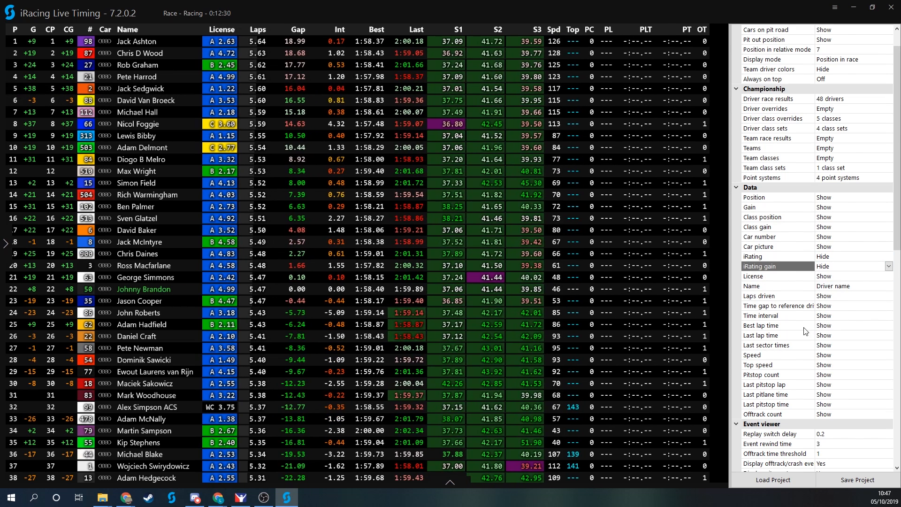